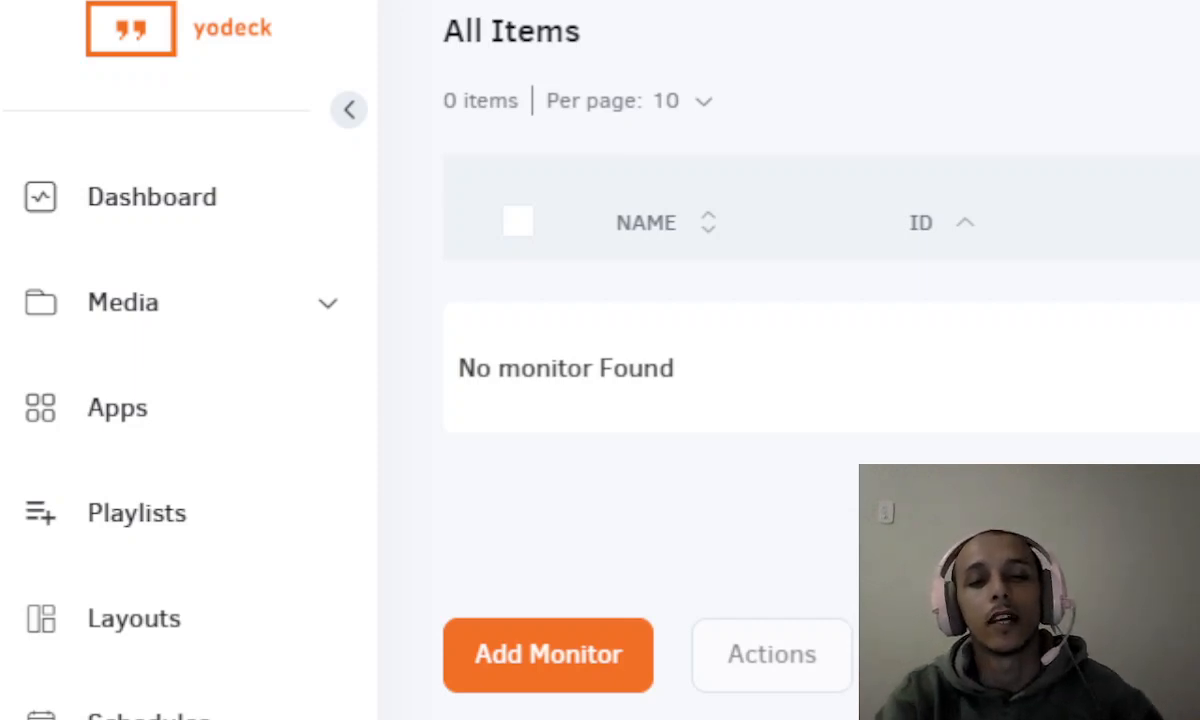
mouse_move(565, 650)
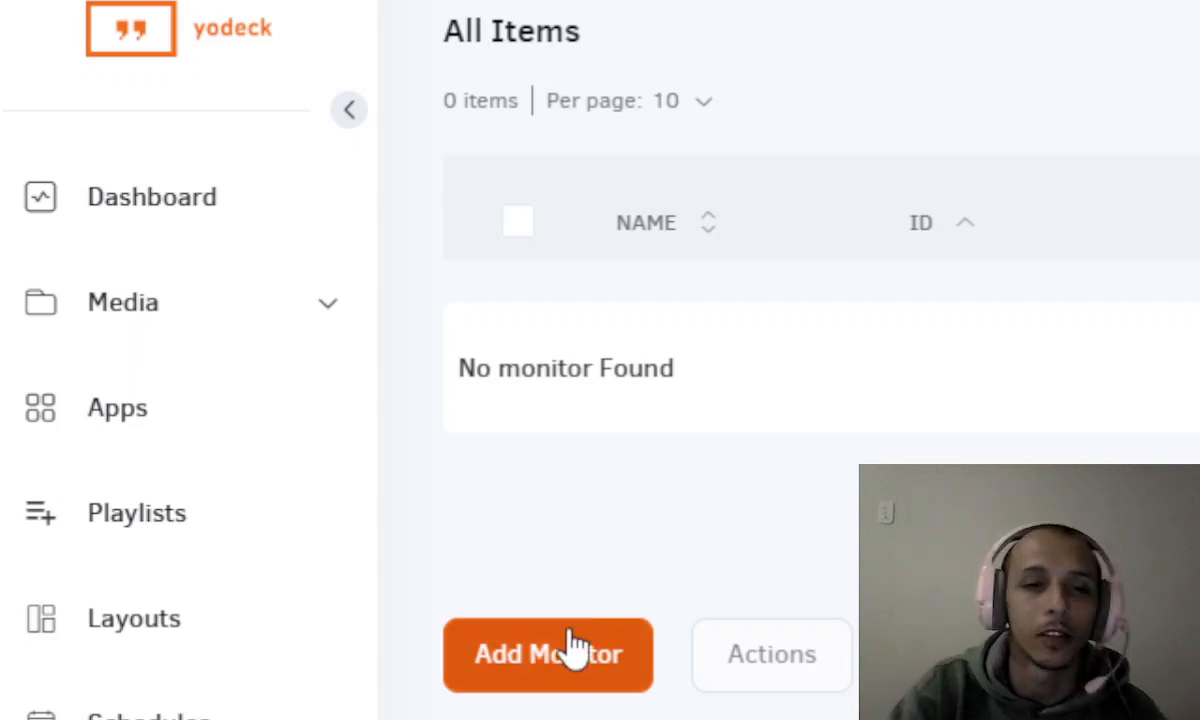
Step: Add a new monitor and open its Monitor Details page
click(548, 655)
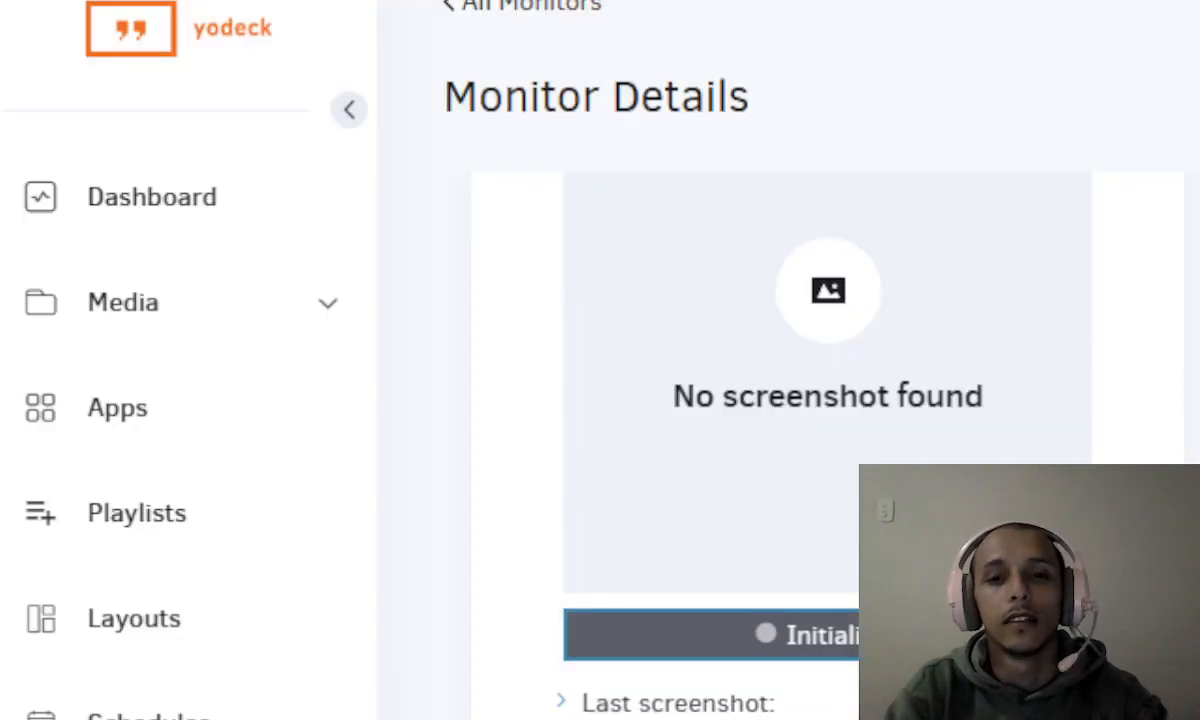
Step: Open the playlist selection for the bakery monitor, with Fit as the fitting option
scroll(down, 3)
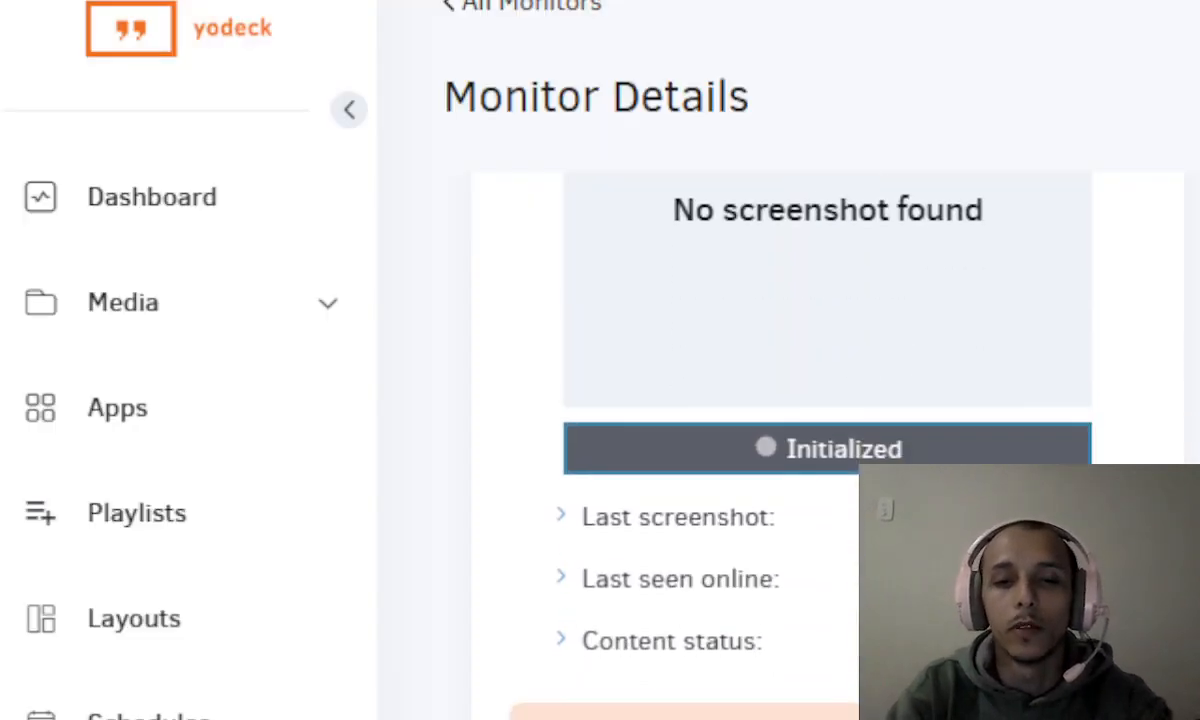
scroll(down, 3)
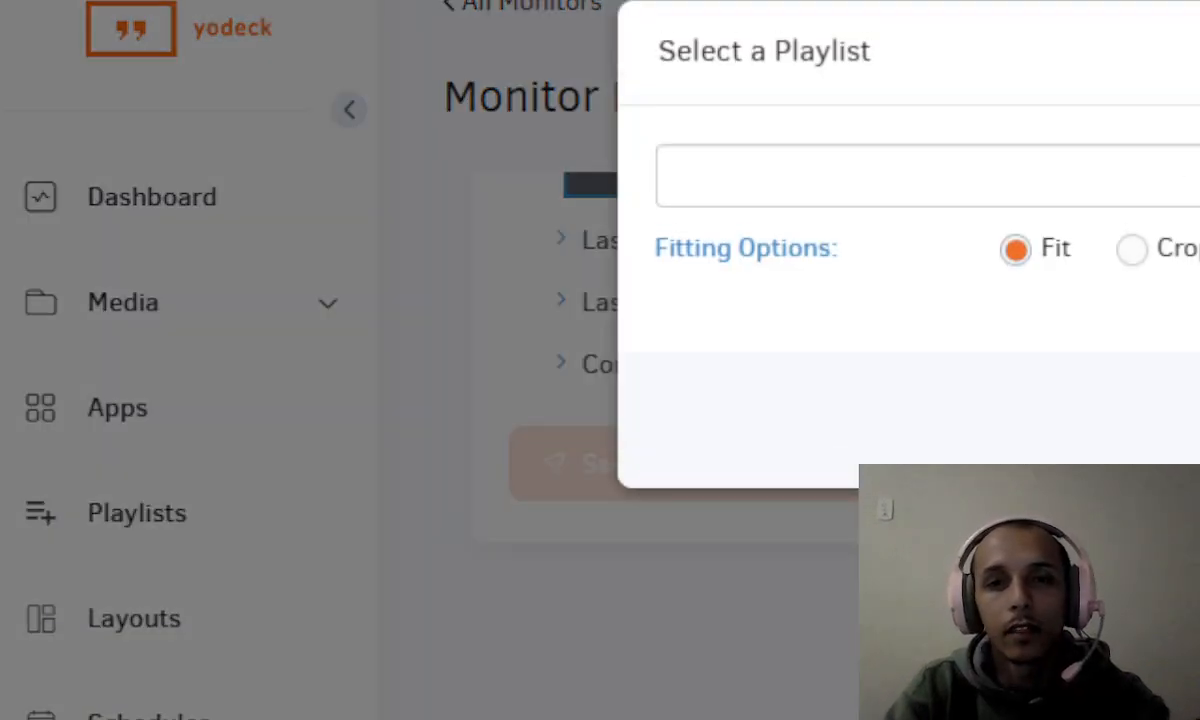
click(920, 176)
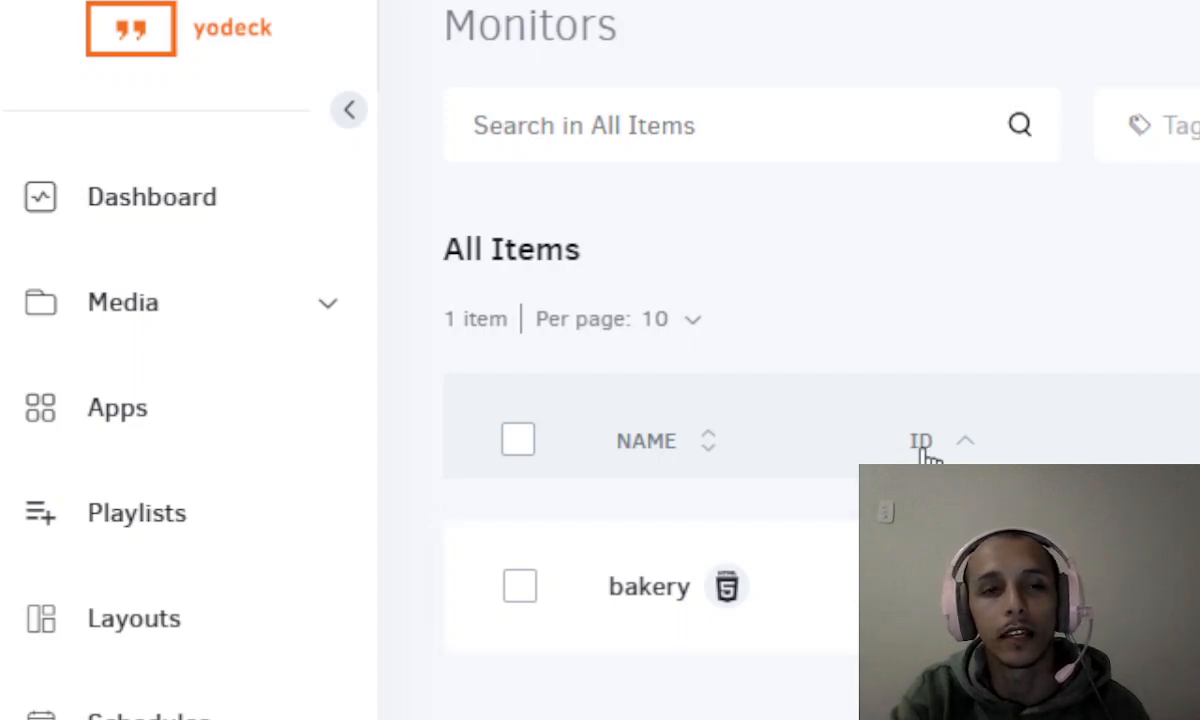
mouse_move(1140, 248)
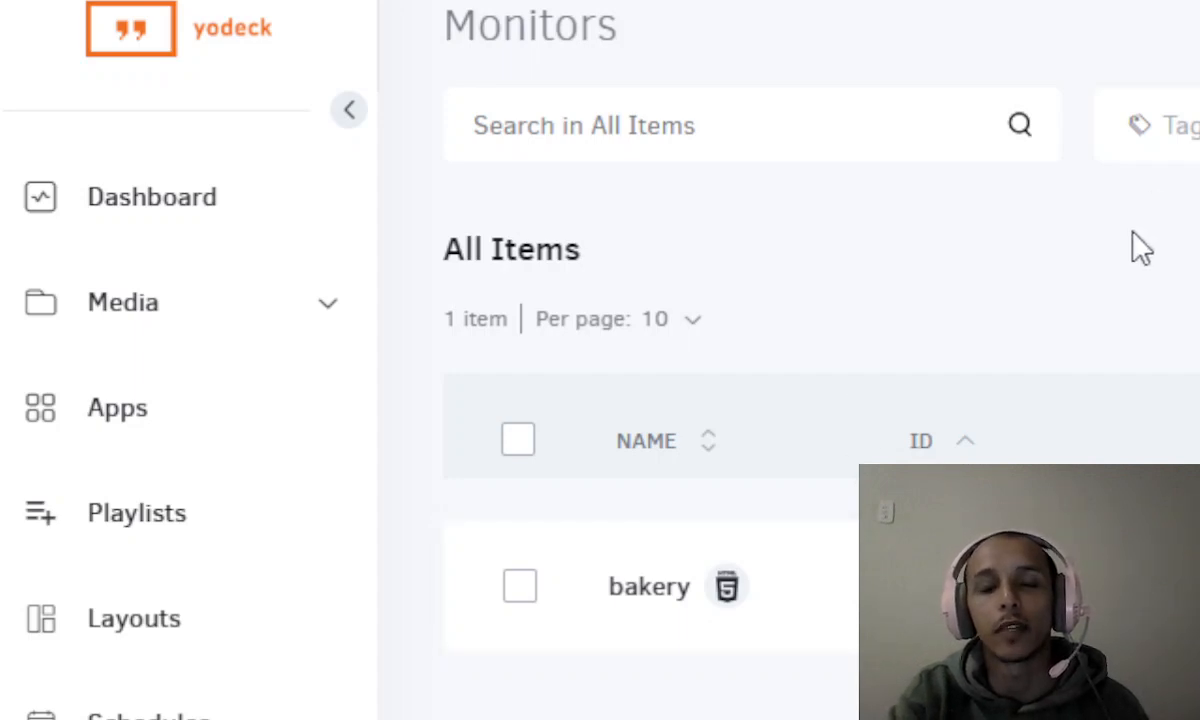